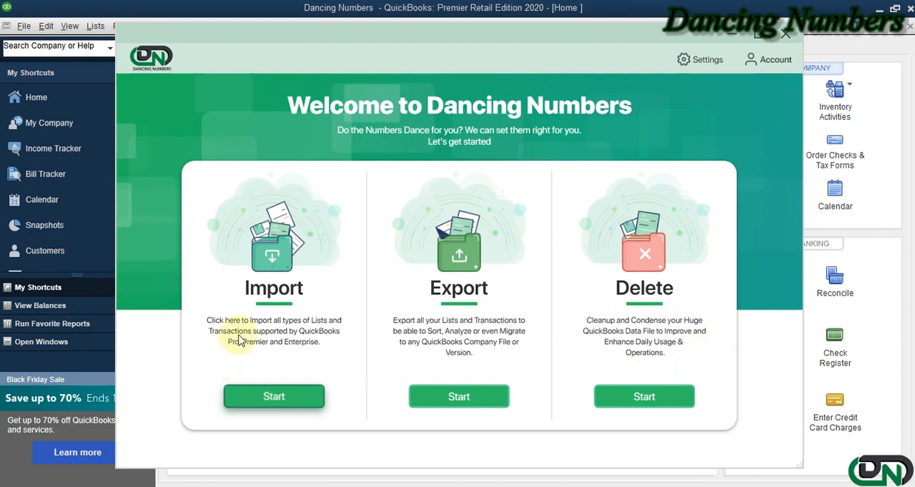
pyautogui.moveTo(349, 336)
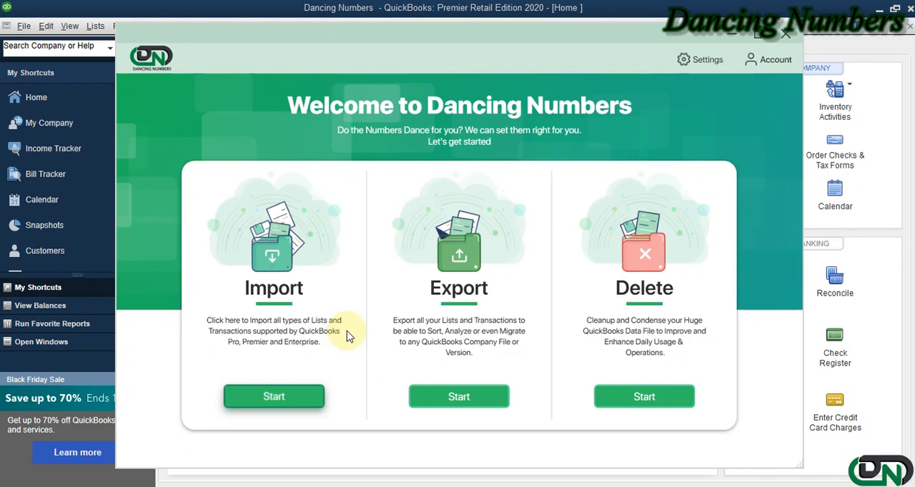
# Step: Start an import and load the Sample List workbook from Documents
pyautogui.click(274, 396)
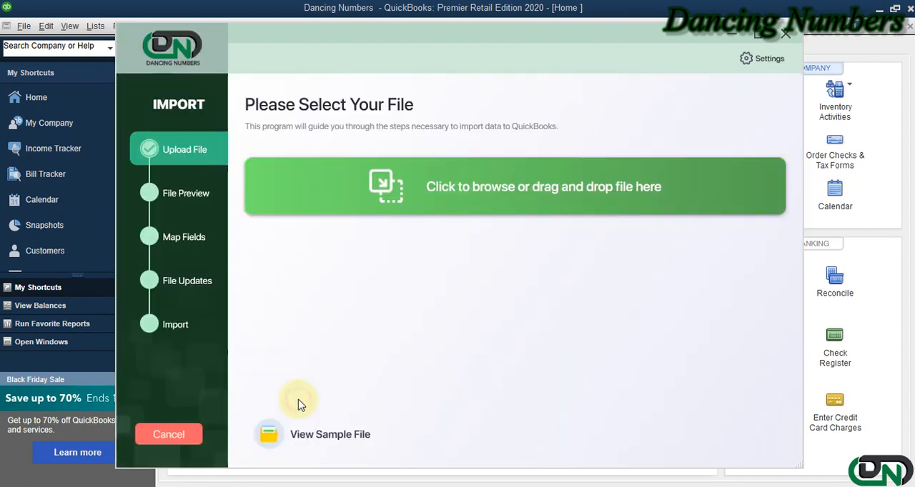
pyautogui.moveTo(516, 303)
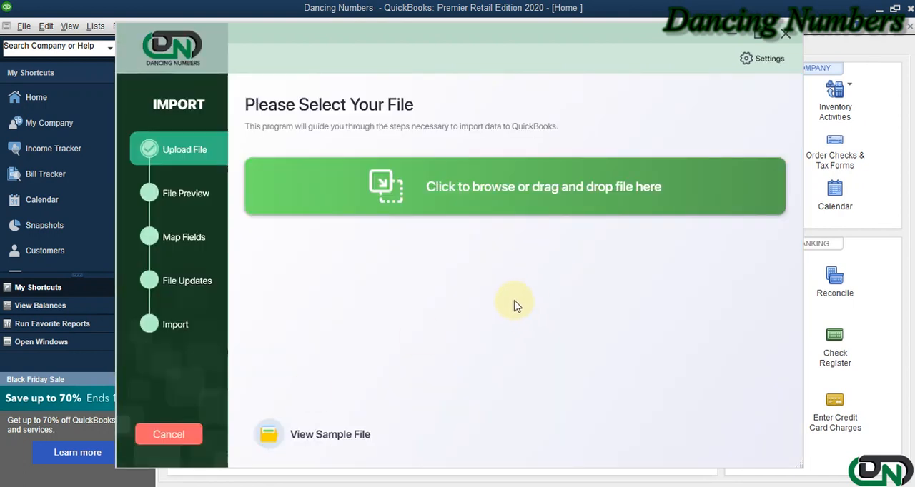
pyautogui.moveTo(504, 195)
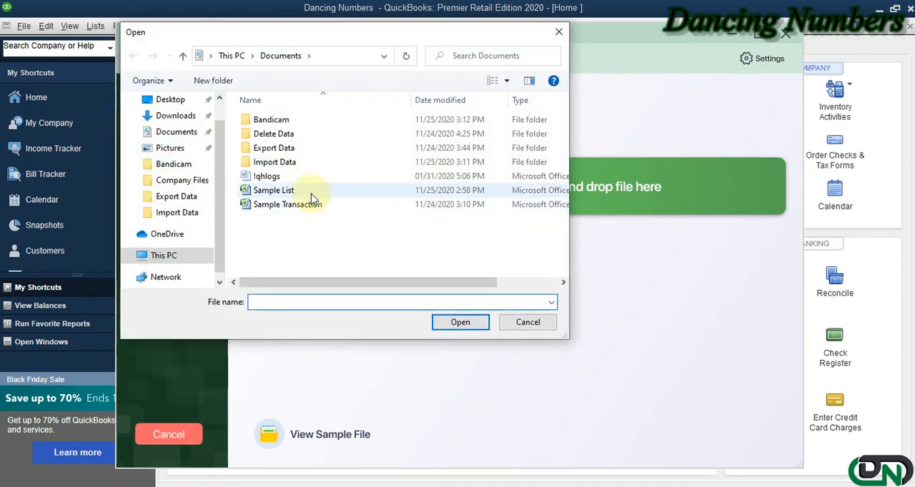
pyautogui.click(273, 190)
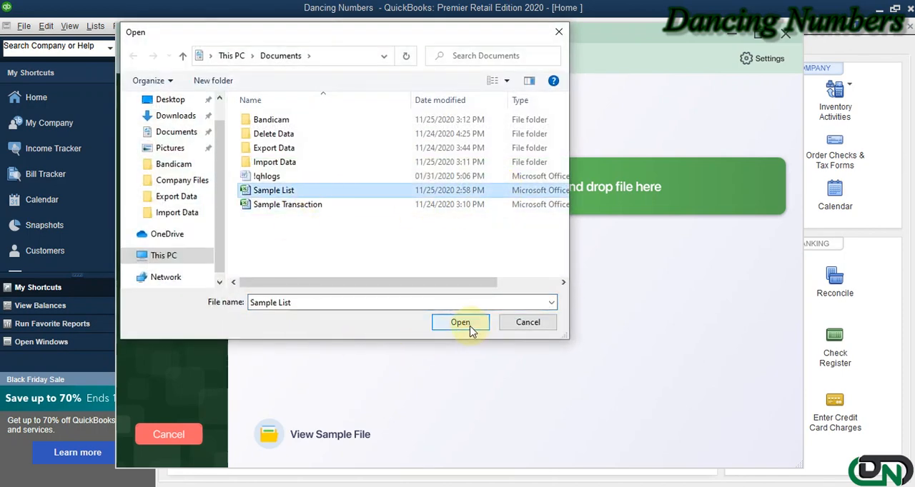
pyautogui.click(459, 322)
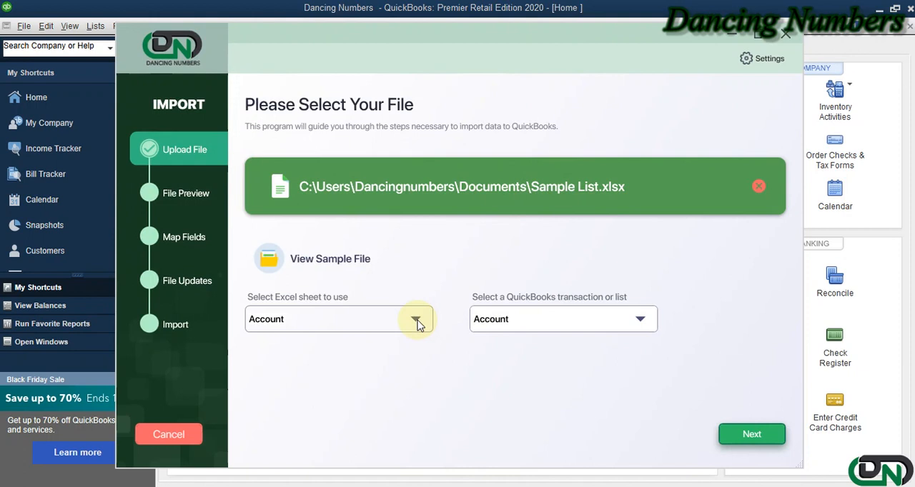
# Step: Map the Employee sheet to the QuickBooks Employee list and continue past file selection
pyautogui.click(416, 320)
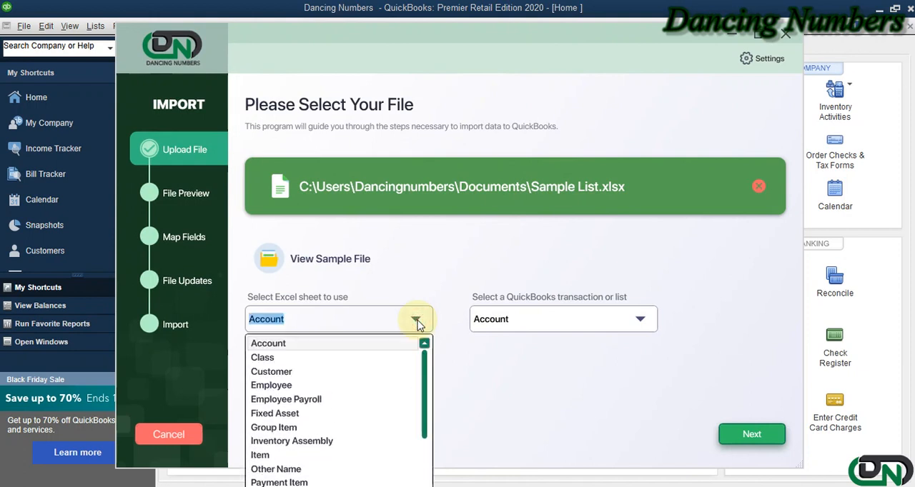
pyautogui.moveTo(429, 364)
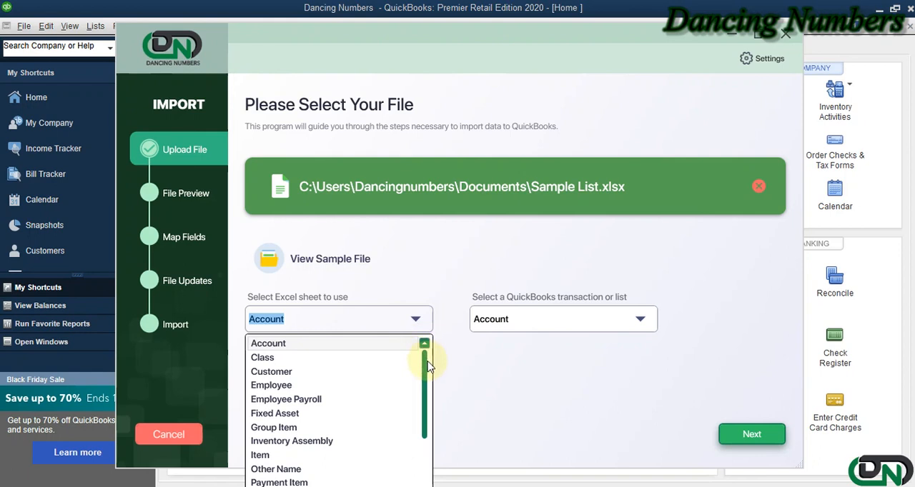
pyautogui.moveTo(396, 389)
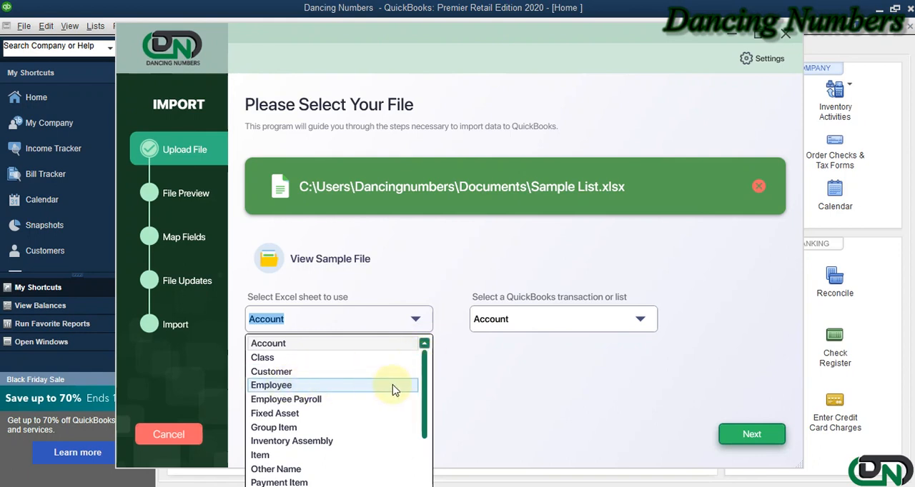
pyautogui.click(271, 385)
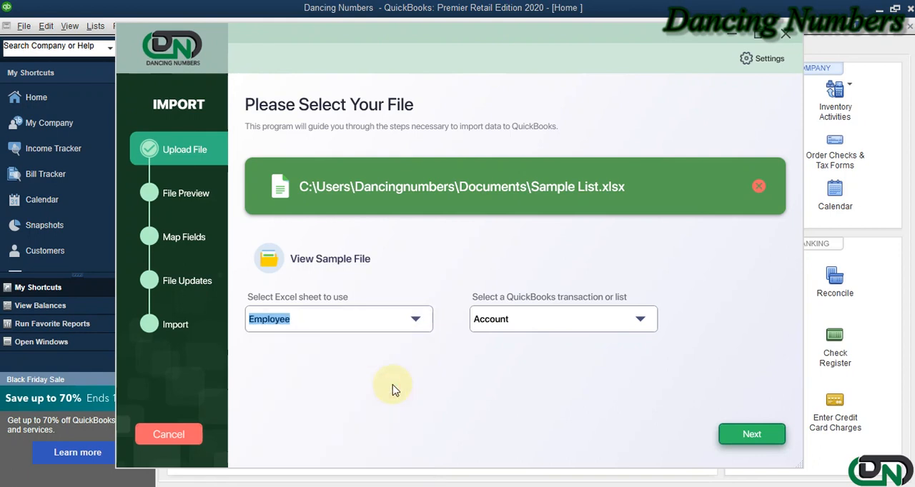
pyautogui.click(639, 320)
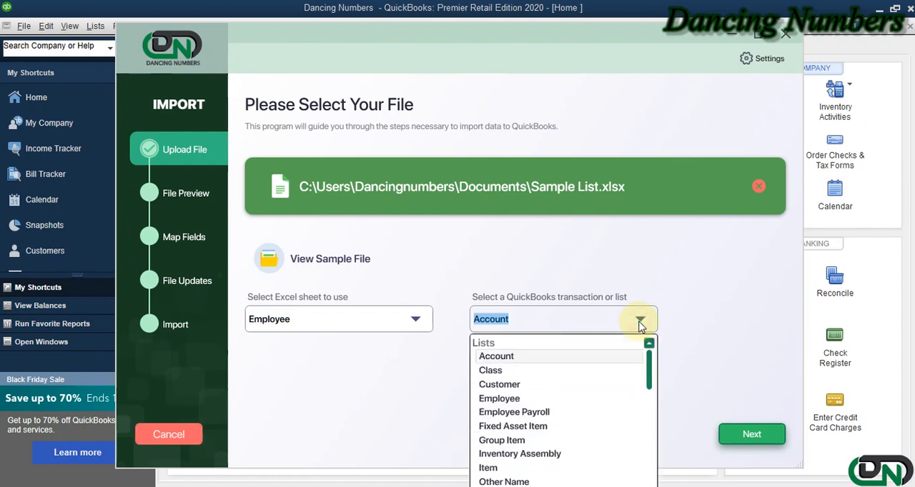
pyautogui.moveTo(608, 393)
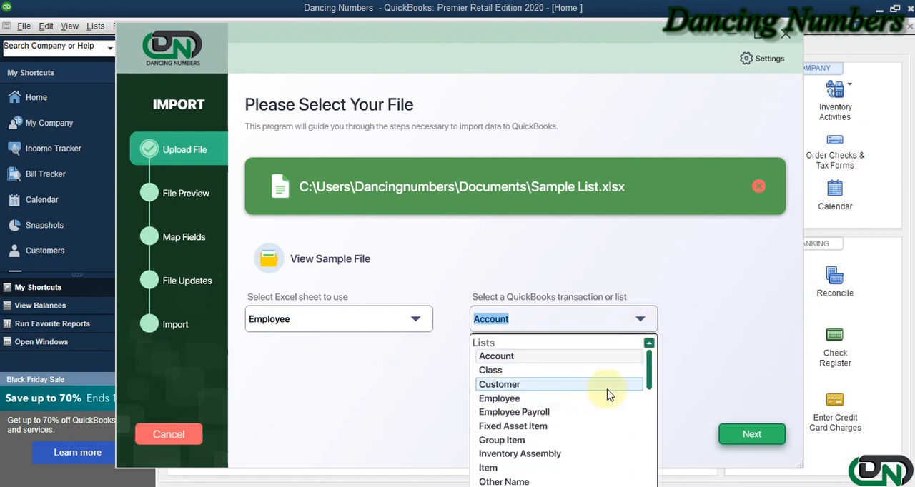
pyautogui.moveTo(611, 401)
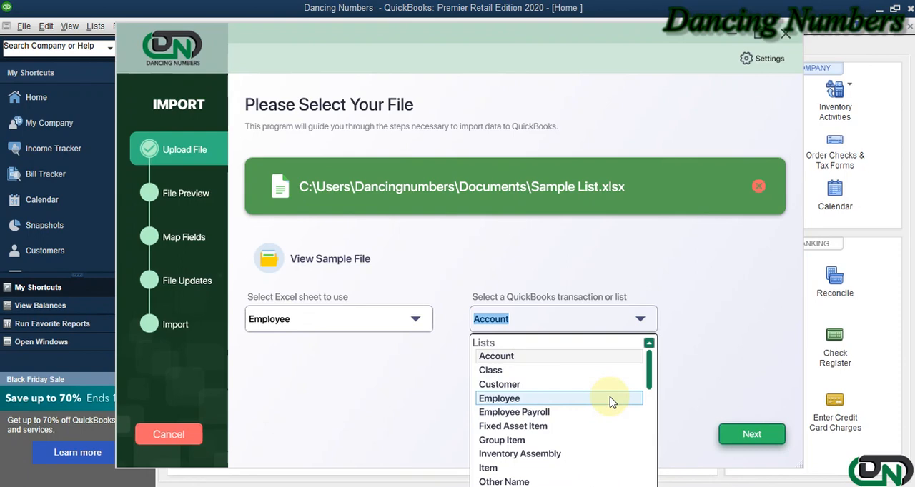
pyautogui.click(499, 398)
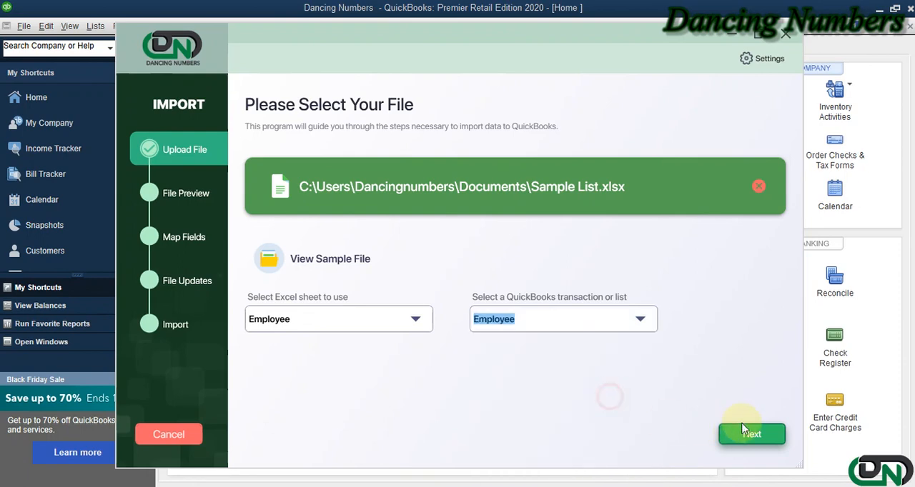
pyautogui.click(752, 434)
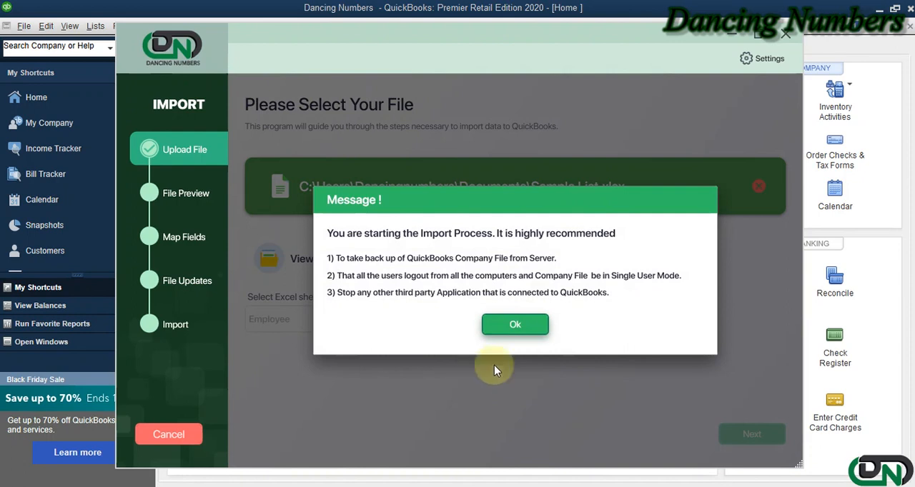
# Step: Dismiss the warning and scroll across the three-employee file preview columns
pyautogui.click(514, 325)
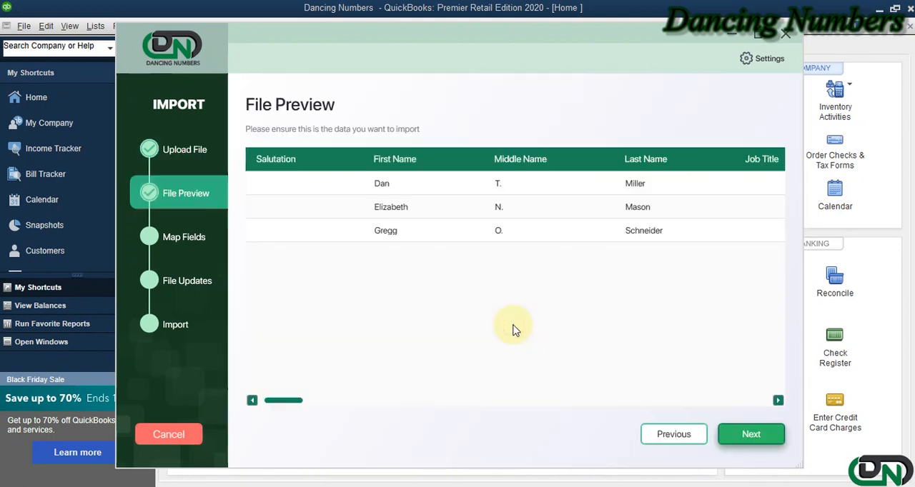
pyautogui.moveTo(282, 400); pyautogui.dragTo(329, 400)
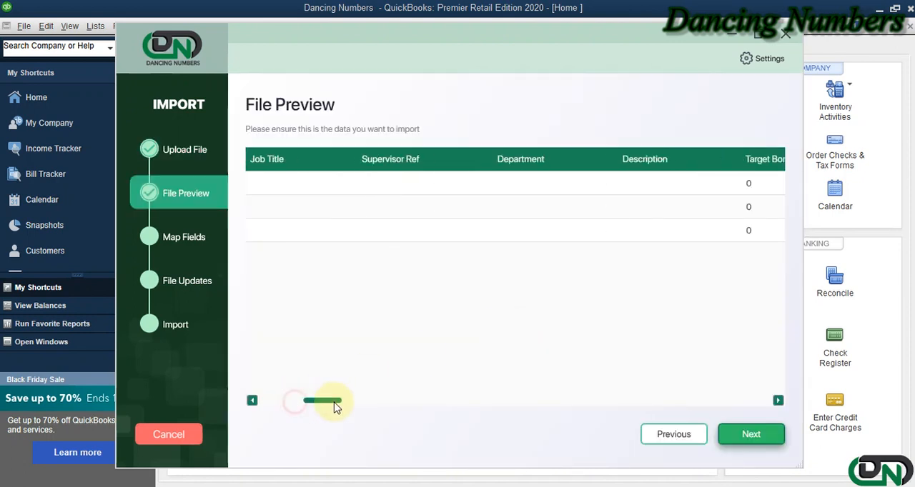
pyautogui.moveTo(322, 400); pyautogui.dragTo(357, 400)
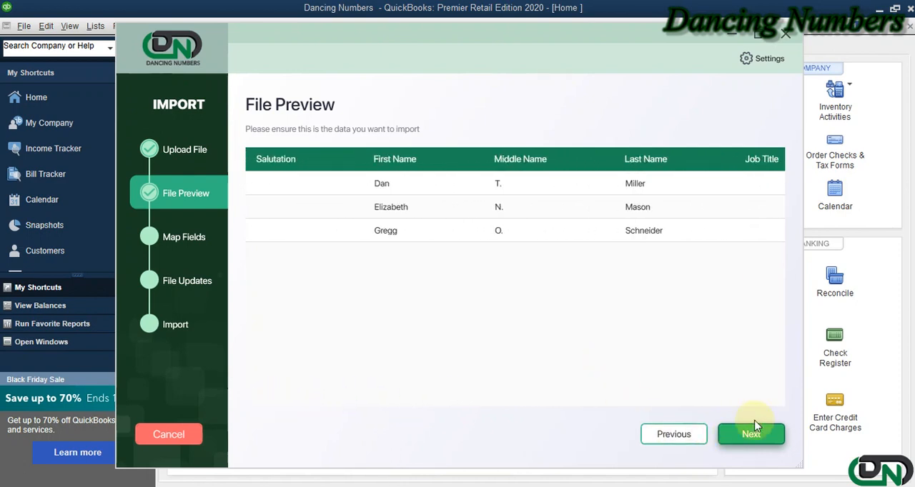
# Step: Map Salutation, auto-match remaining employee fields with Field Match, and continue to File Updates
pyautogui.click(750, 433)
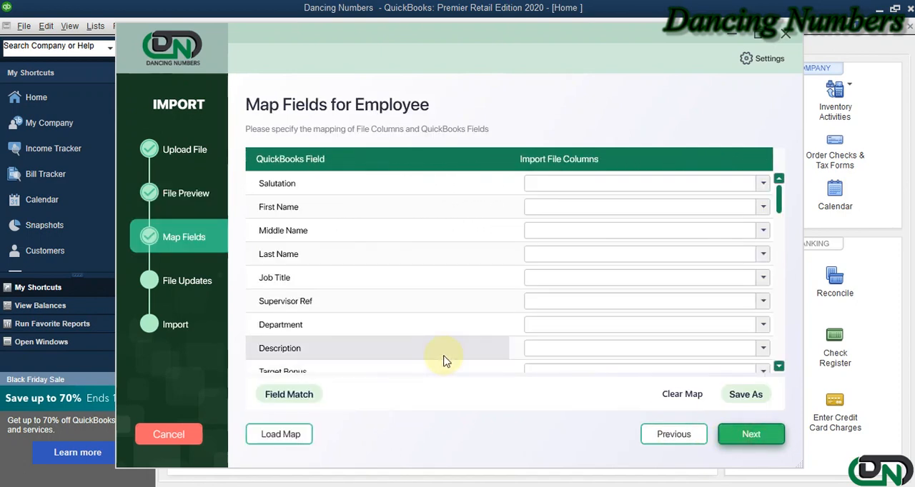
pyautogui.moveTo(393, 313)
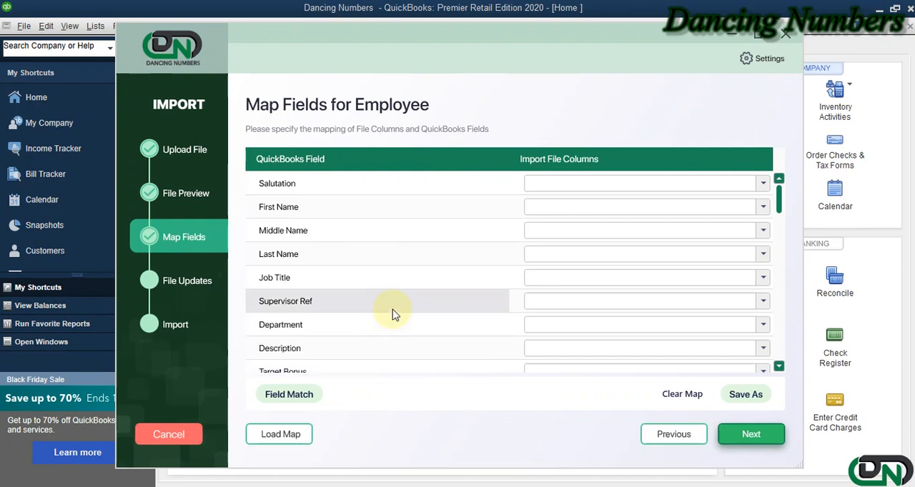
pyautogui.moveTo(781, 206)
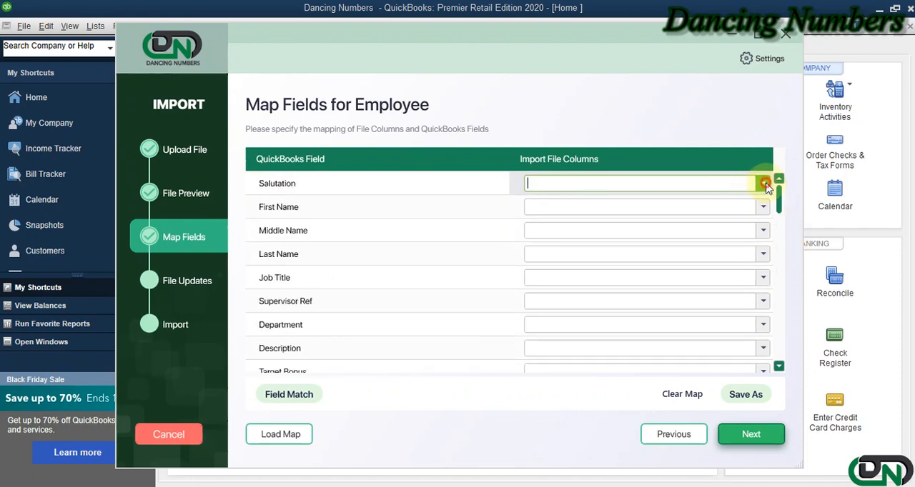
pyautogui.click(762, 183)
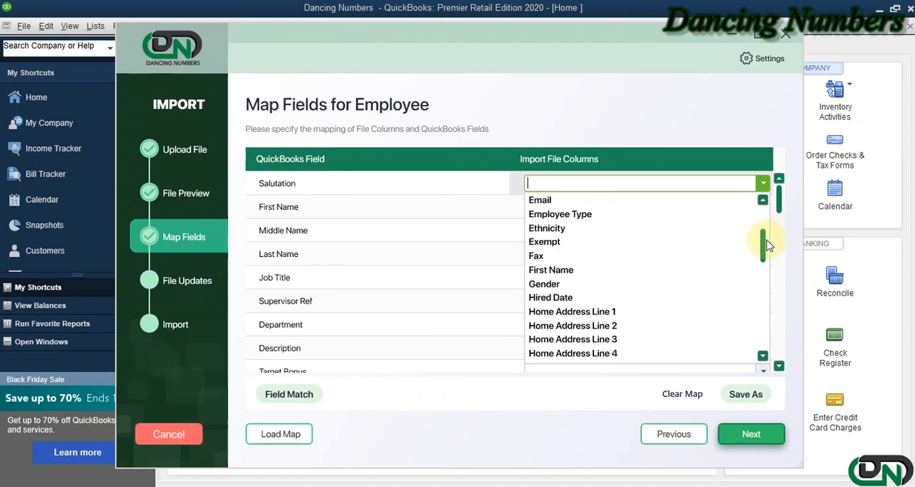
pyautogui.scroll(-3)
pyautogui.write('Salutation')
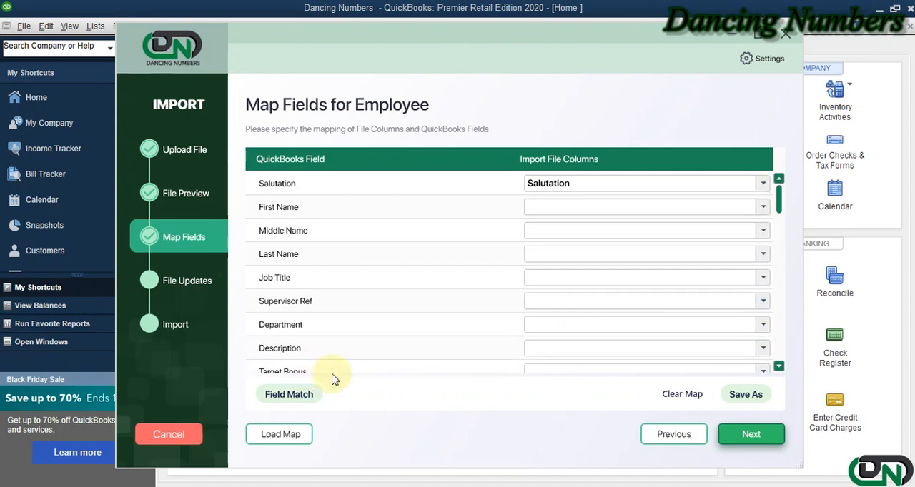
pyautogui.click(288, 395)
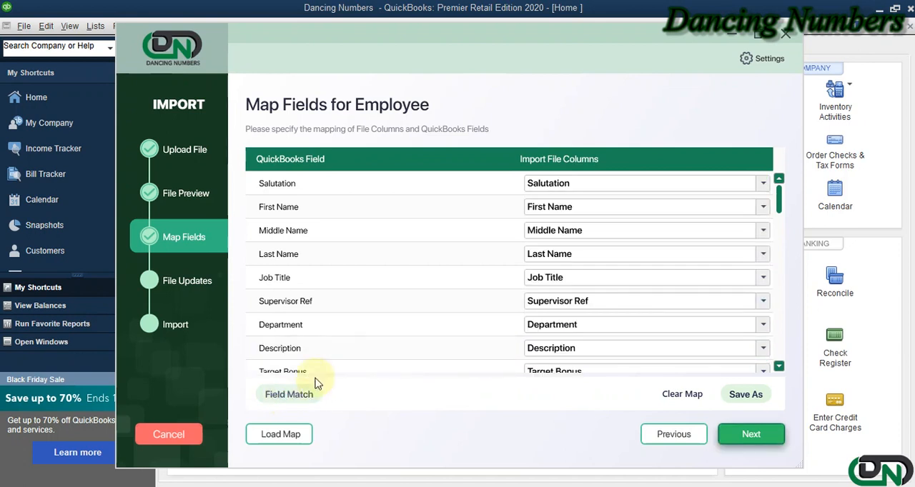
pyautogui.scroll(-3)
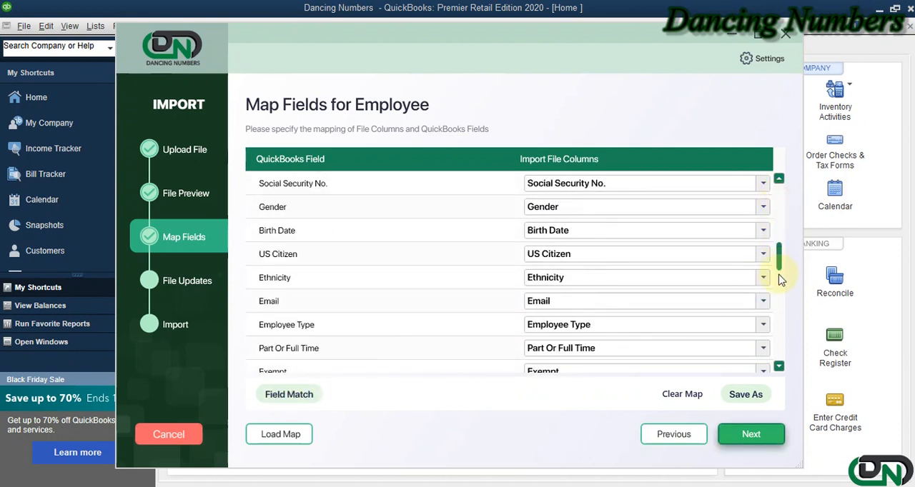
pyautogui.scroll(-3)
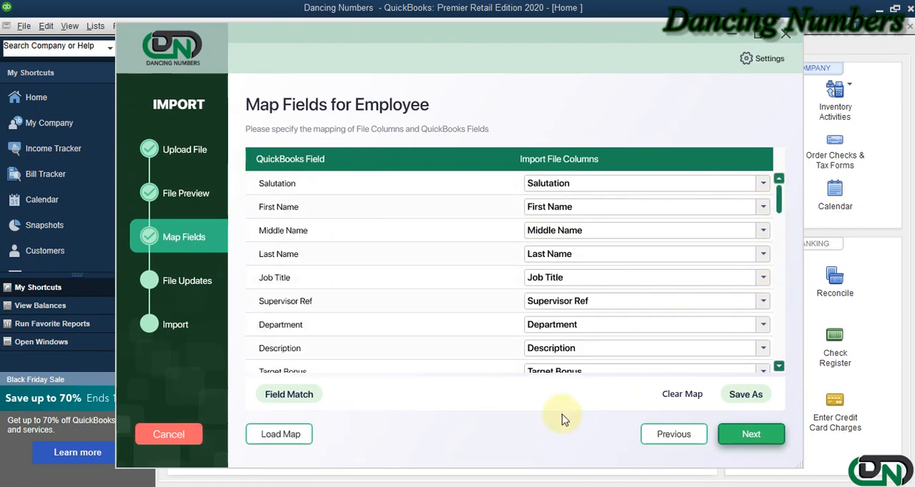
pyautogui.moveTo(747, 406)
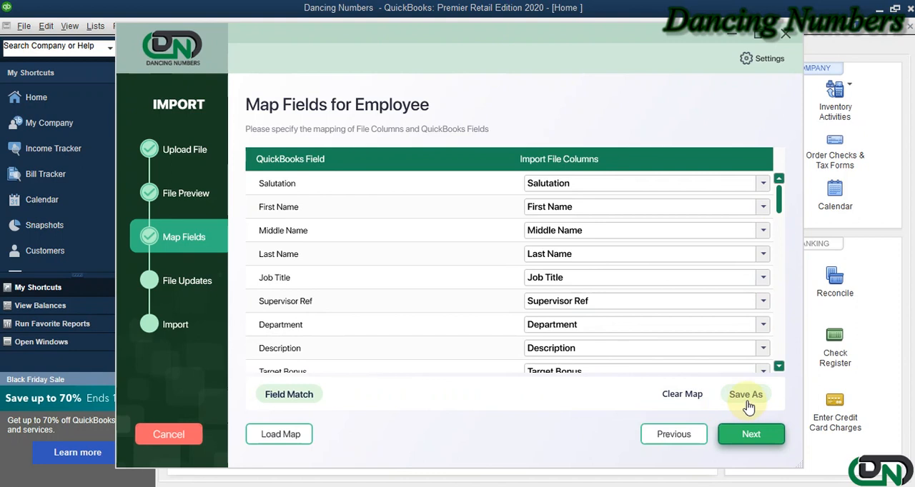
pyautogui.moveTo(338, 411)
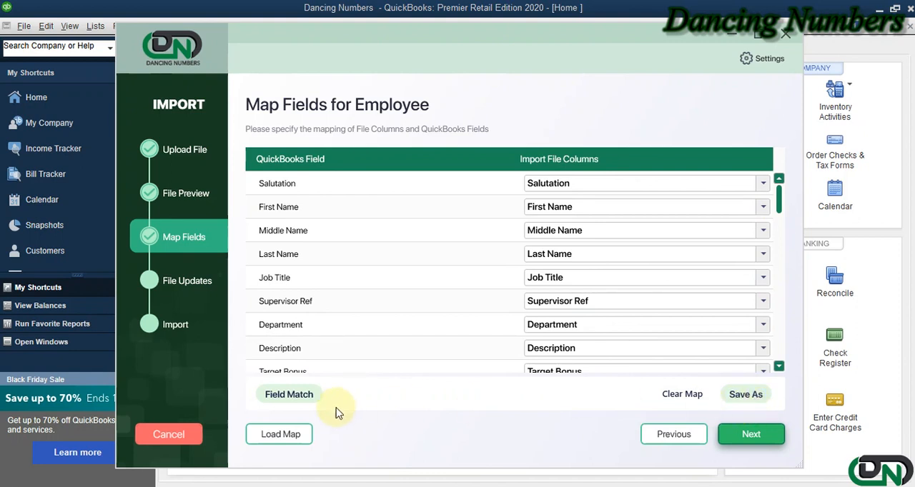
pyautogui.moveTo(279, 434)
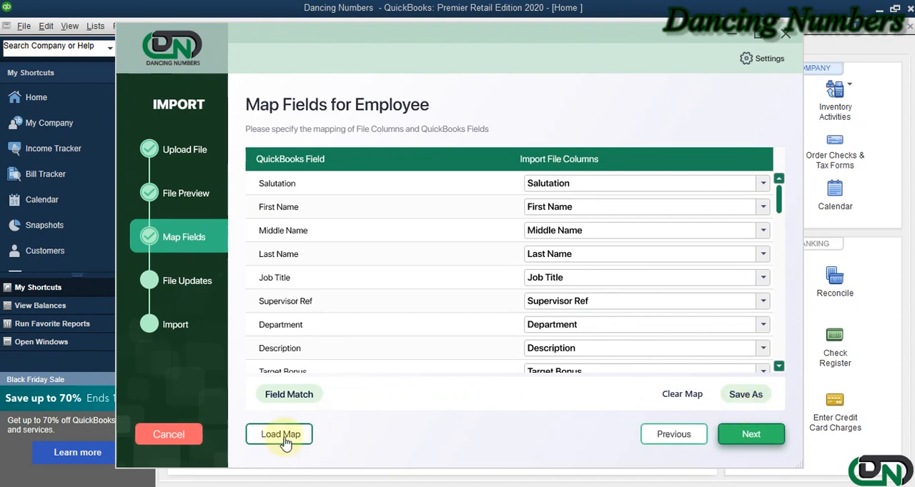
pyautogui.moveTo(463, 422)
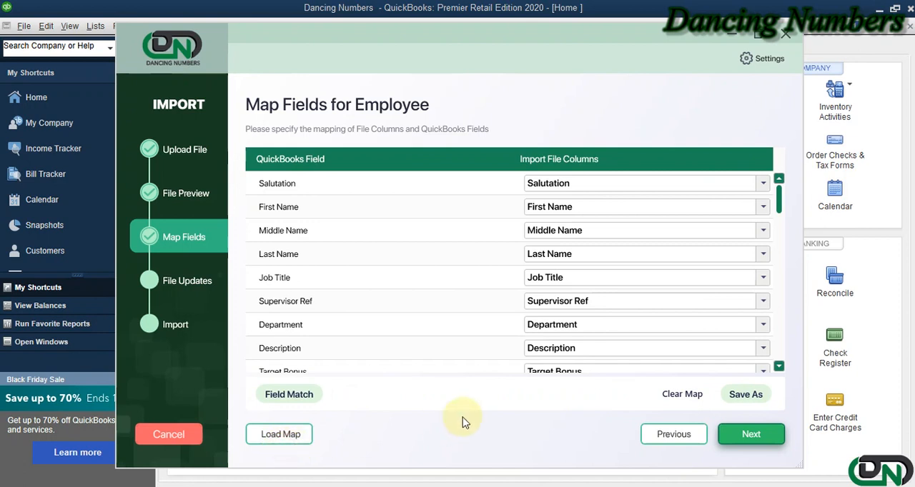
pyautogui.click(751, 434)
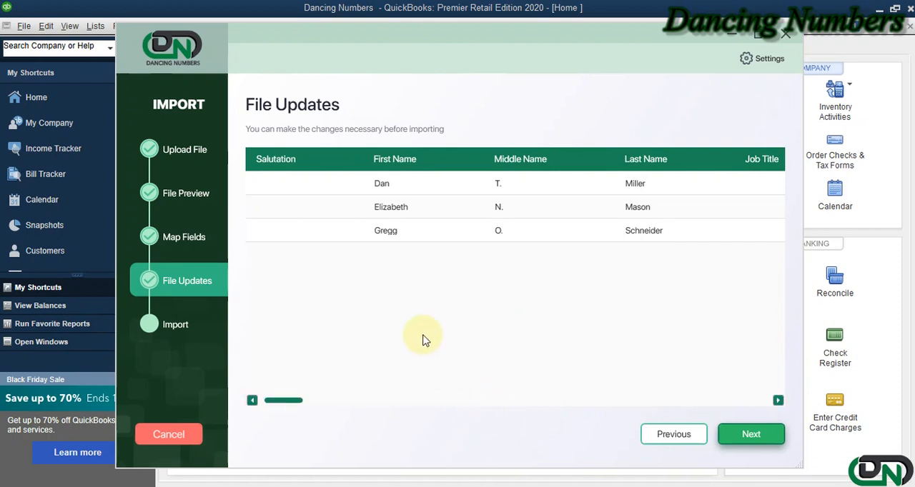
pyautogui.moveTo(486, 323)
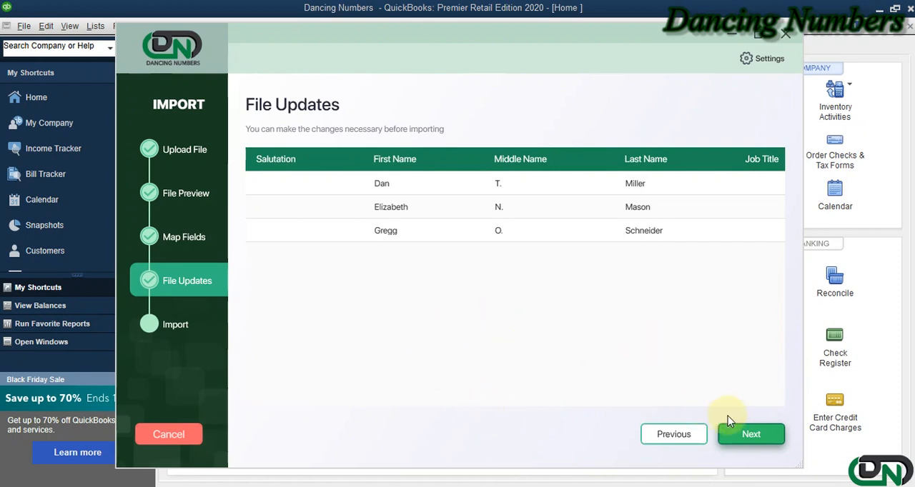
# Step: Run and confirm the import of the three employee records, then close the success message
pyautogui.click(751, 434)
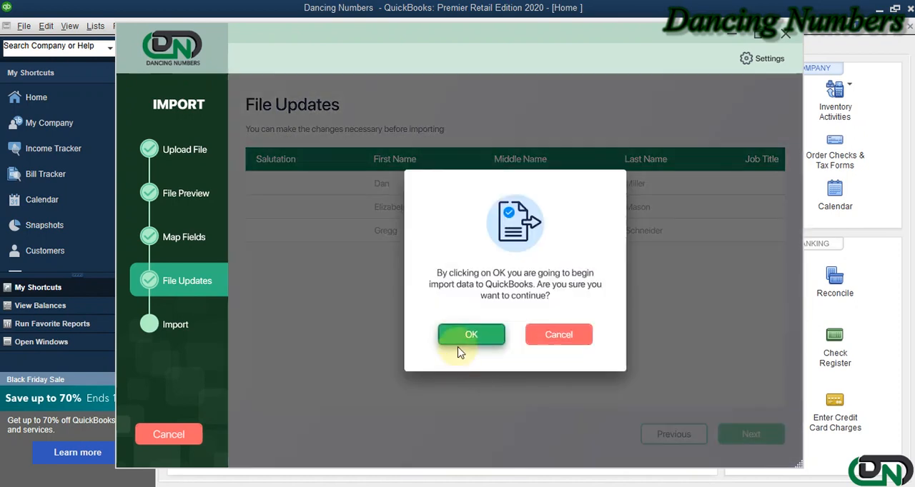
pyautogui.click(471, 334)
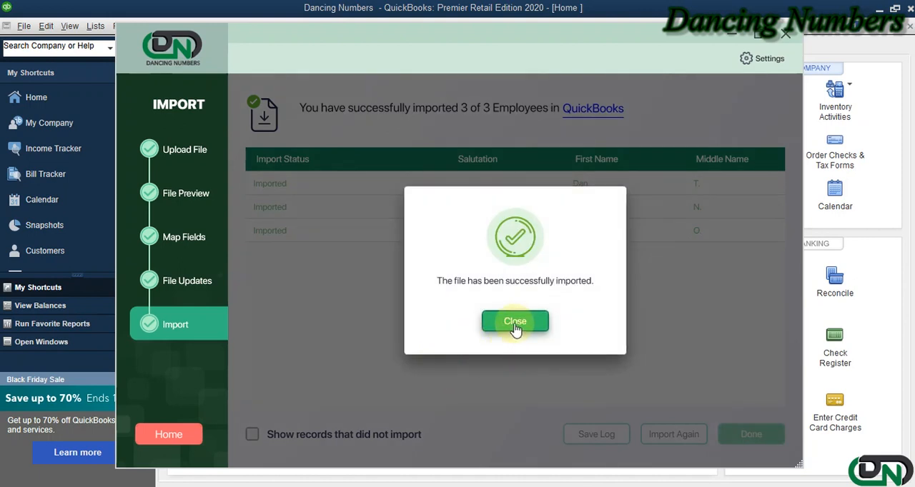
pyautogui.click(515, 321)
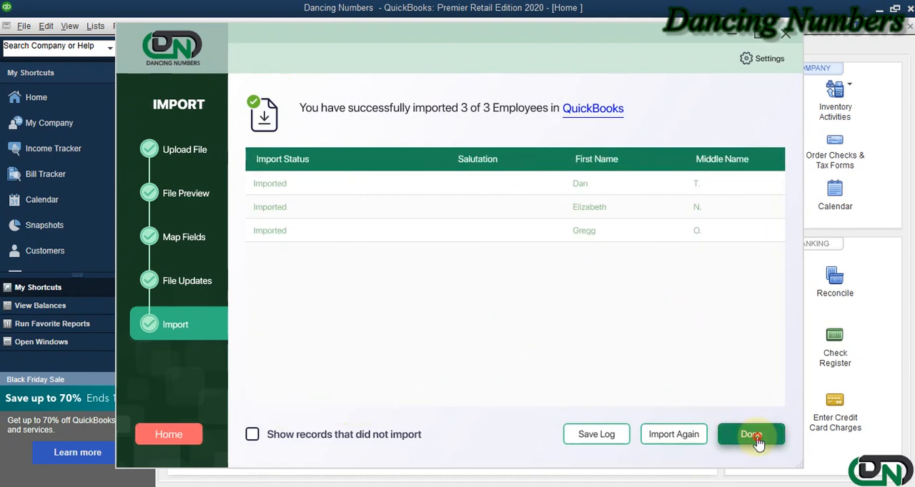
# Step: Finish in Dancing Numbers and view Elizabeth N. Mason in the Employee Center
pyautogui.click(750, 434)
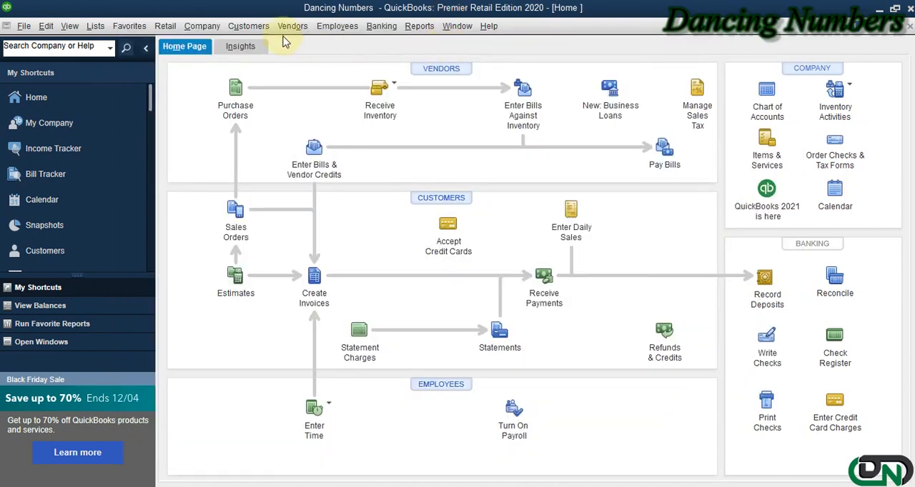
pyautogui.moveTo(441, 384)
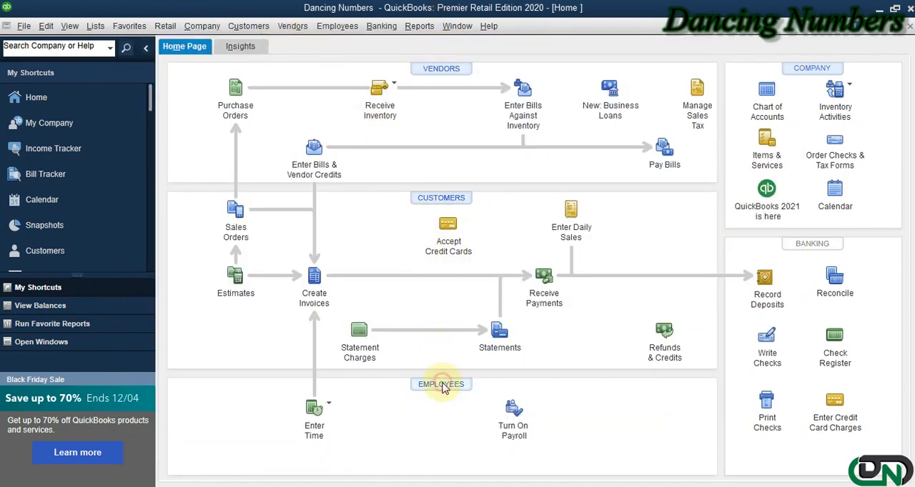
pyautogui.moveTo(283, 245)
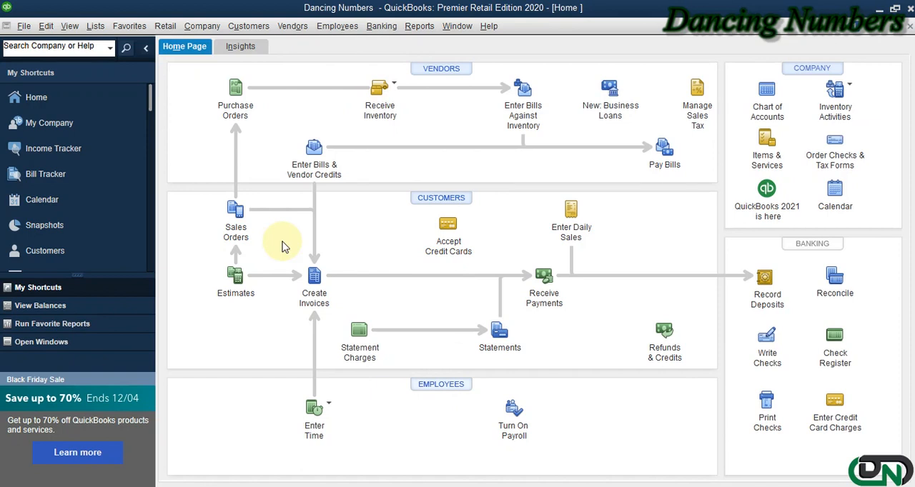
pyautogui.moveTo(481, 399)
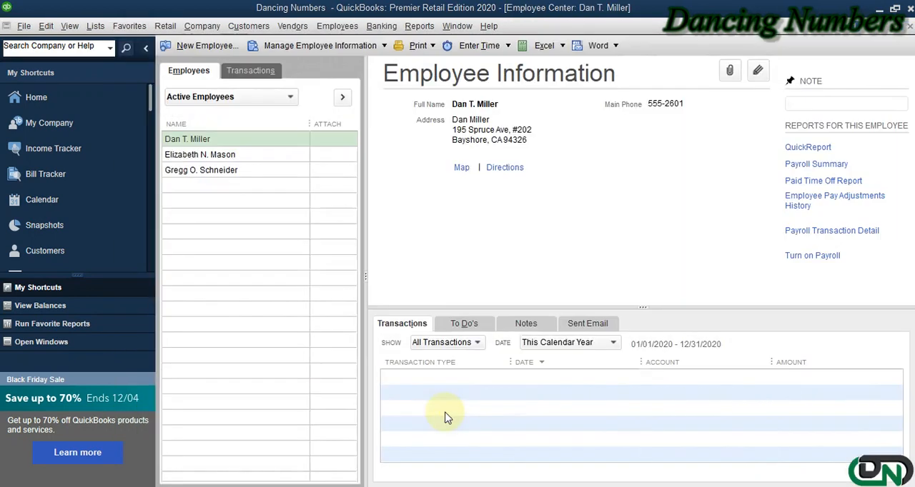
pyautogui.click(200, 155)
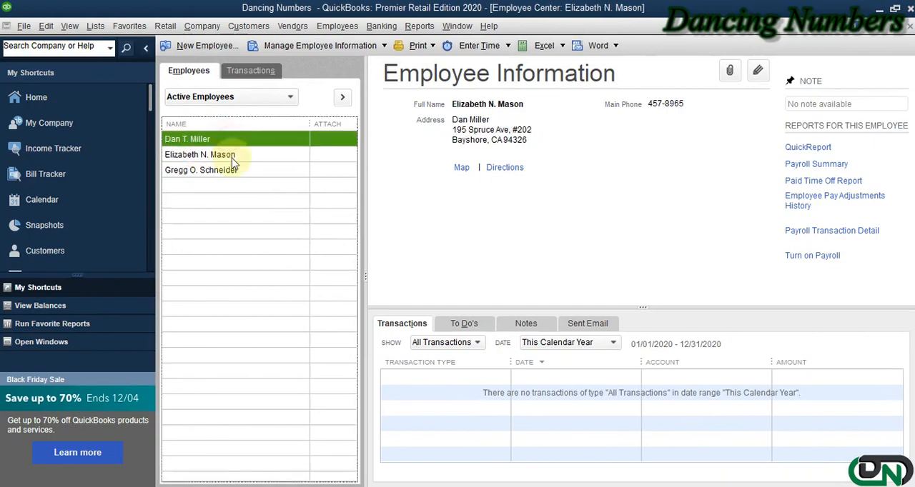